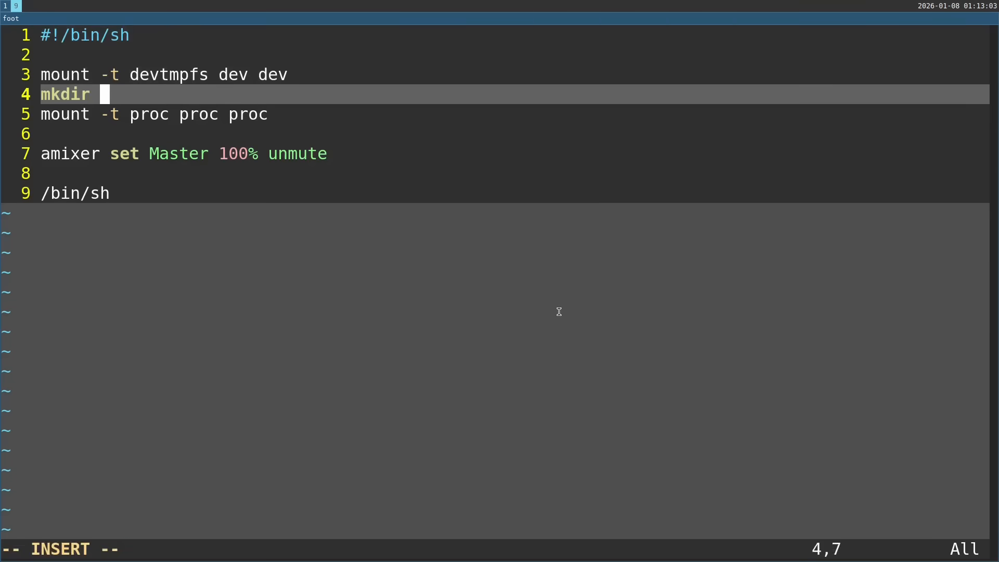
# Finish line 4 as 'mkdir /proc', then save the init script and quit Vim.
pyautogui.write('/proc')
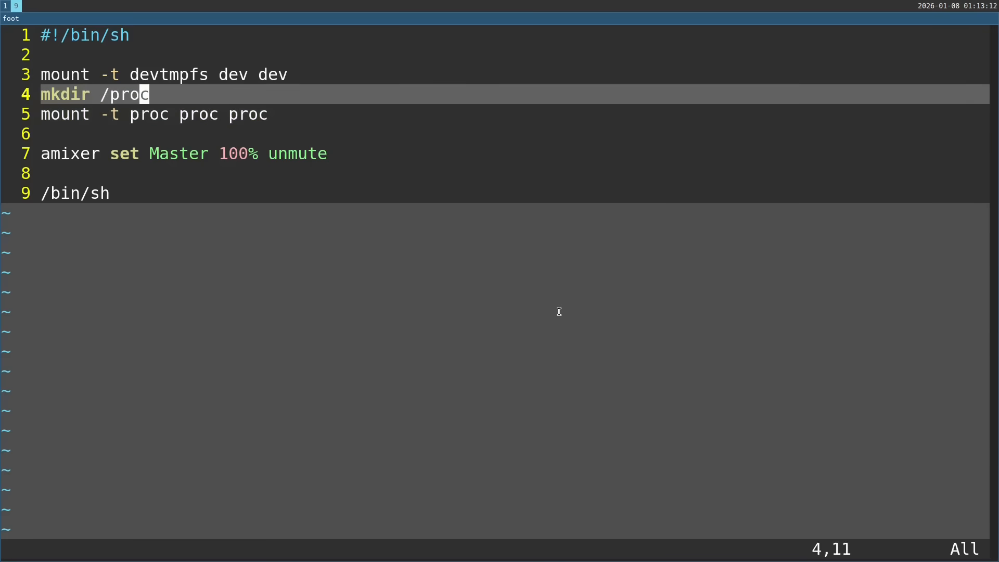
pyautogui.press('V')
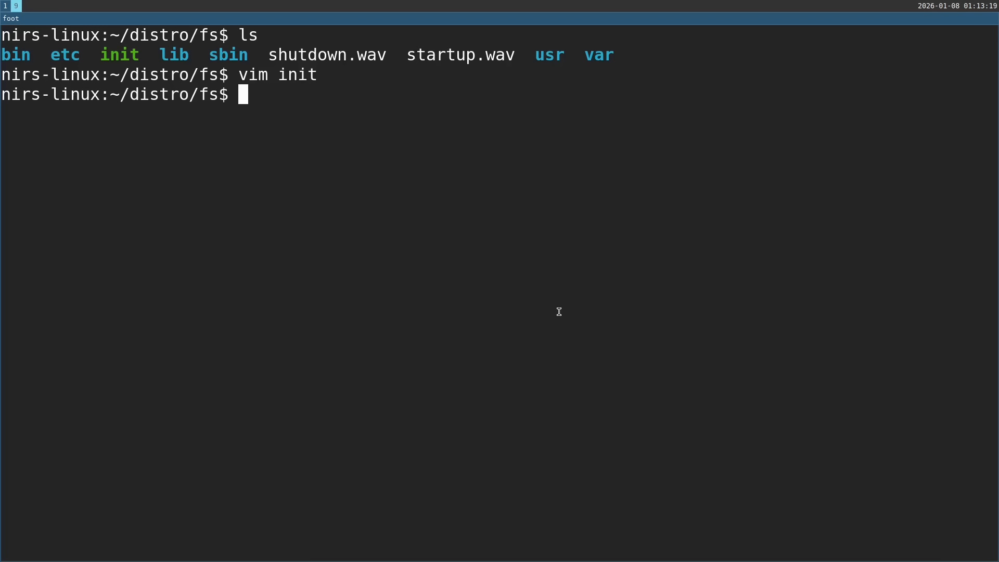
# Change into /proc/asound, list it, and print the cards file.
pyautogui.write('cd /p')
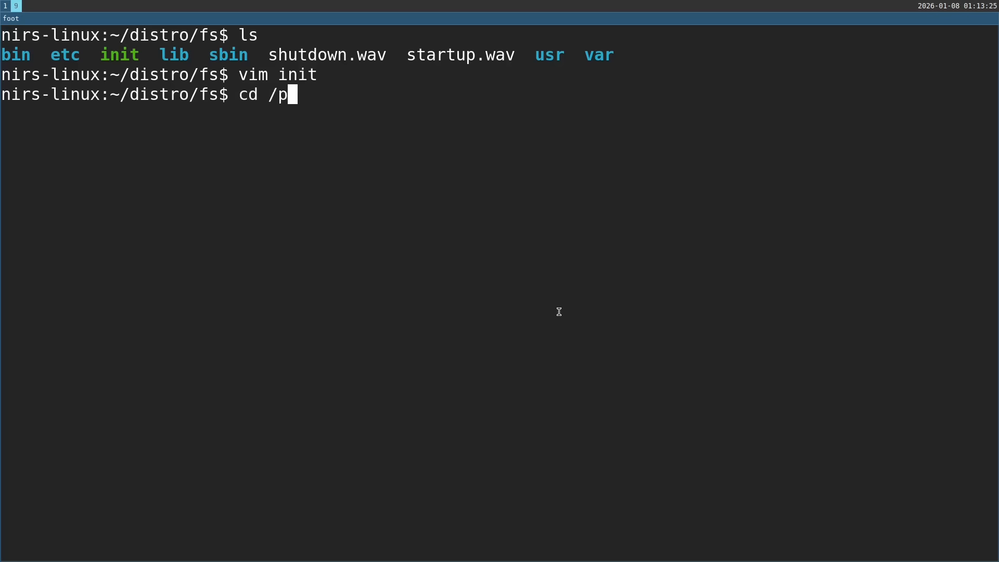
pyautogui.write('roc/asound')
pyautogui.write('cat cards')
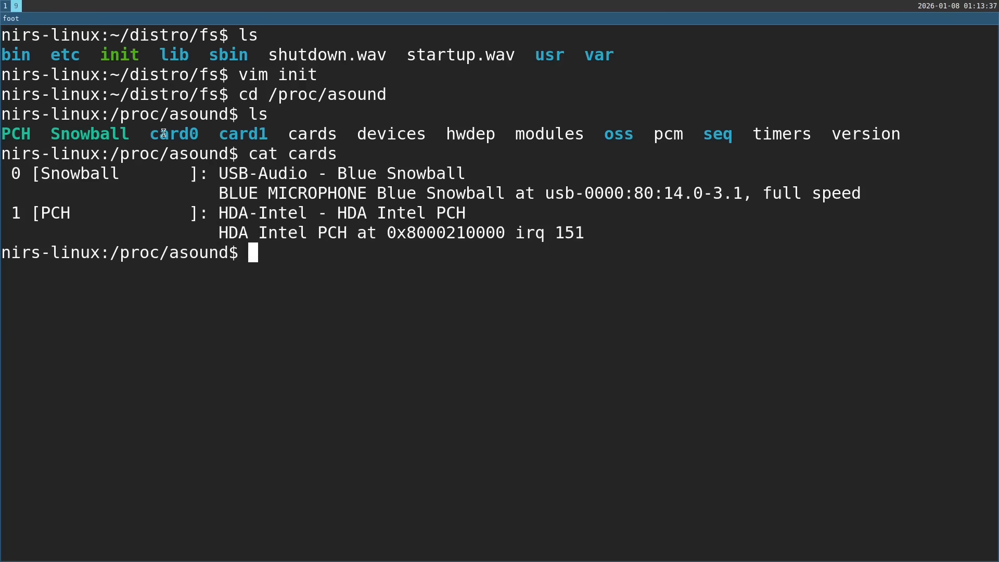
pyautogui.moveTo(519, 231)
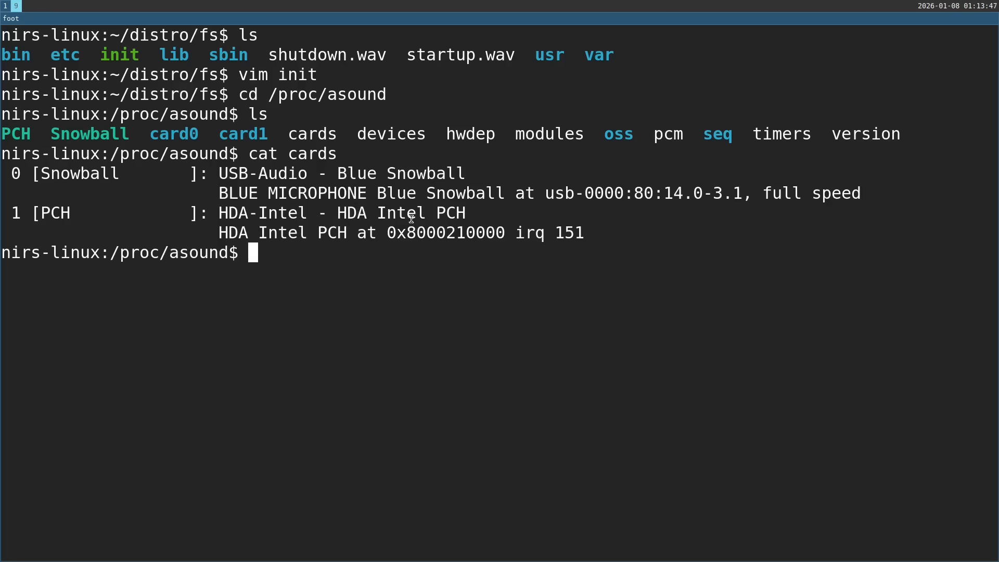
# Print /proc/asound/pcm and select the ALC897 codec name.
pyautogui.write('cat')
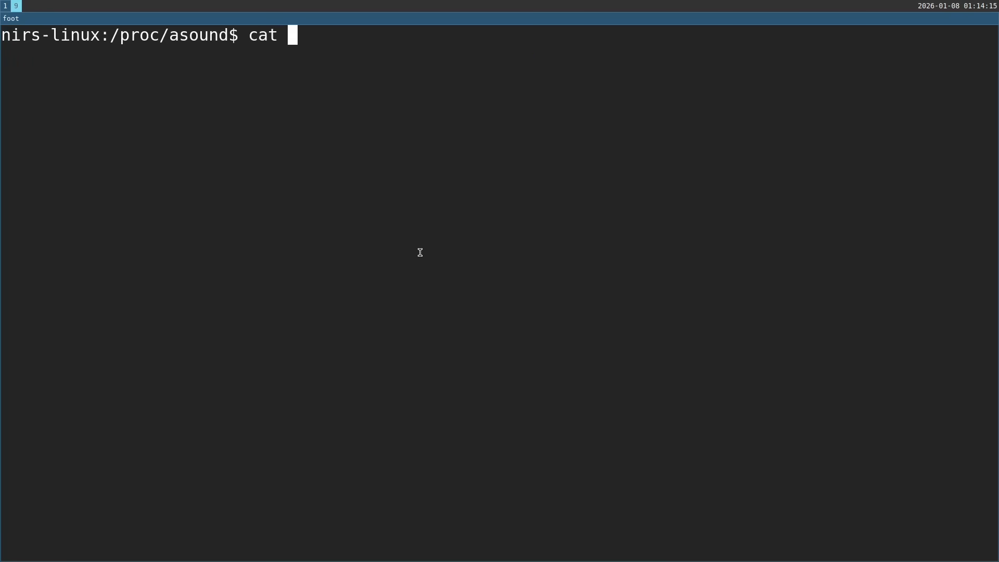
pyautogui.write('pcm')
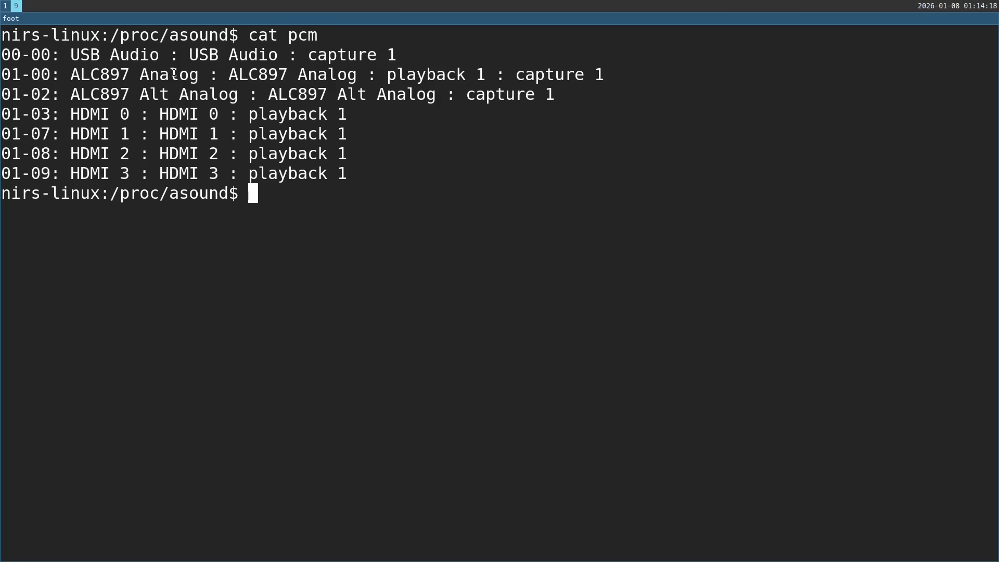
pyautogui.doubleClick(99, 75)
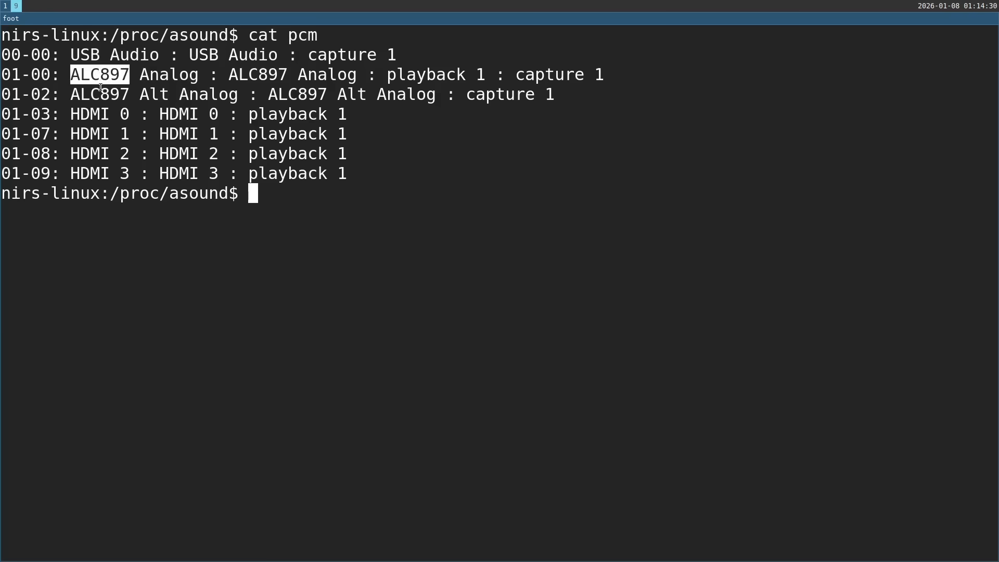